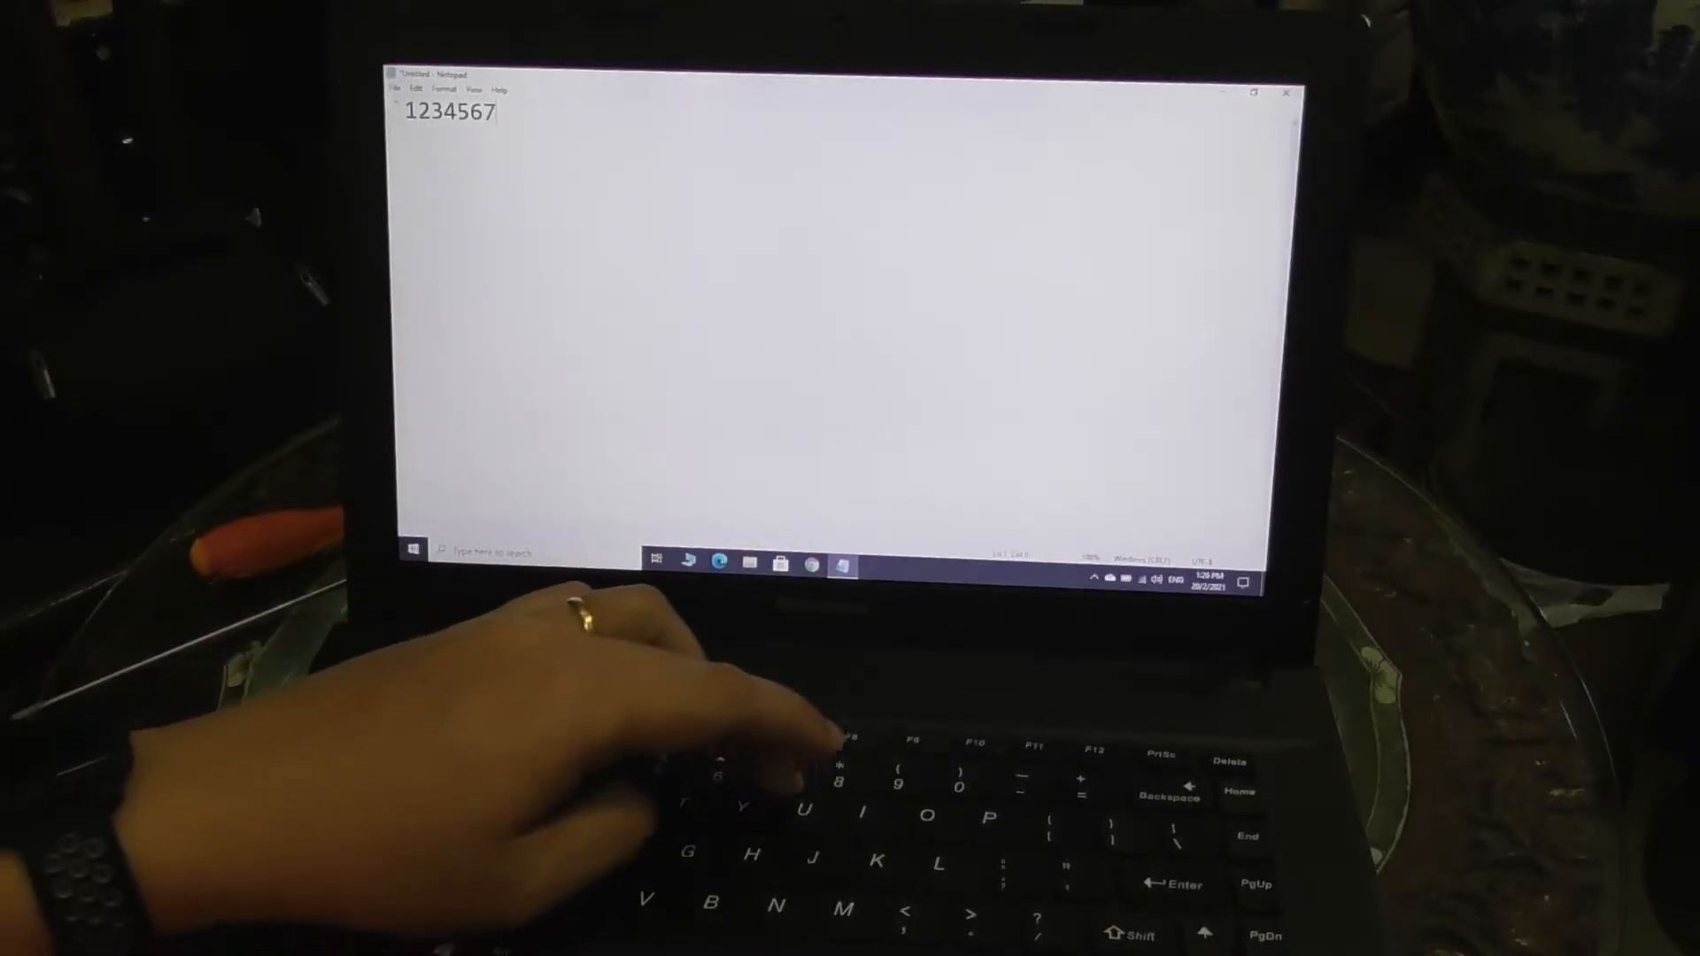
pyautogui.write('890-=')
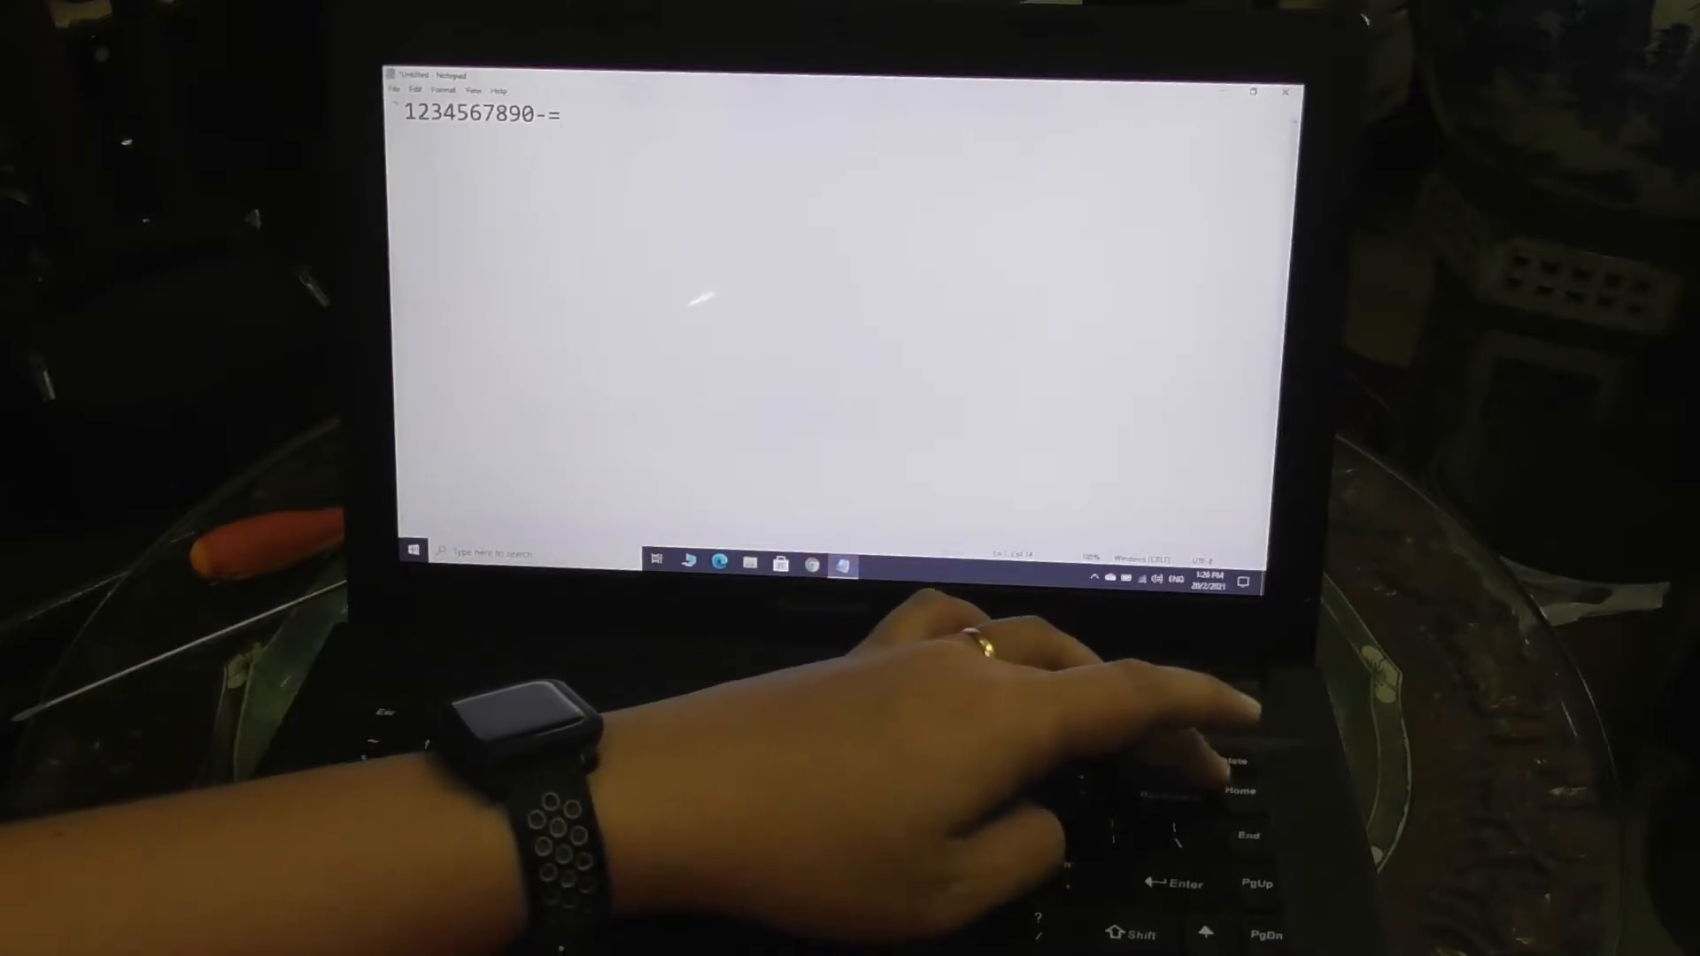
pyautogui.write('qwert')
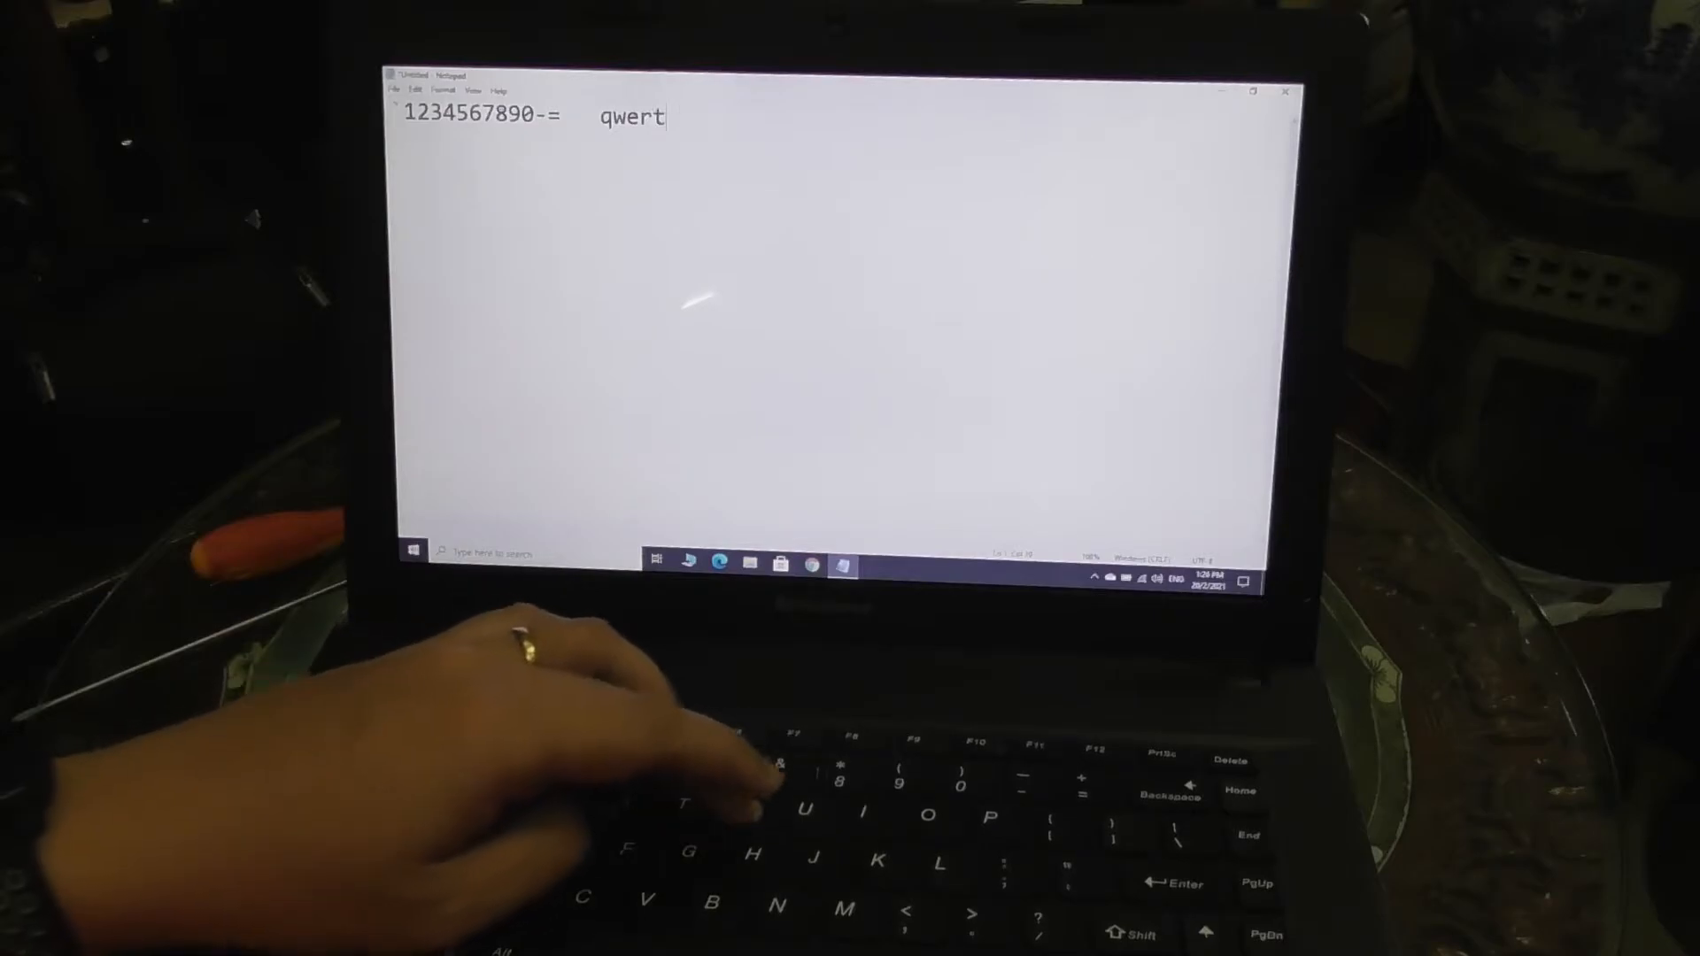
pyautogui.write('yuip[')
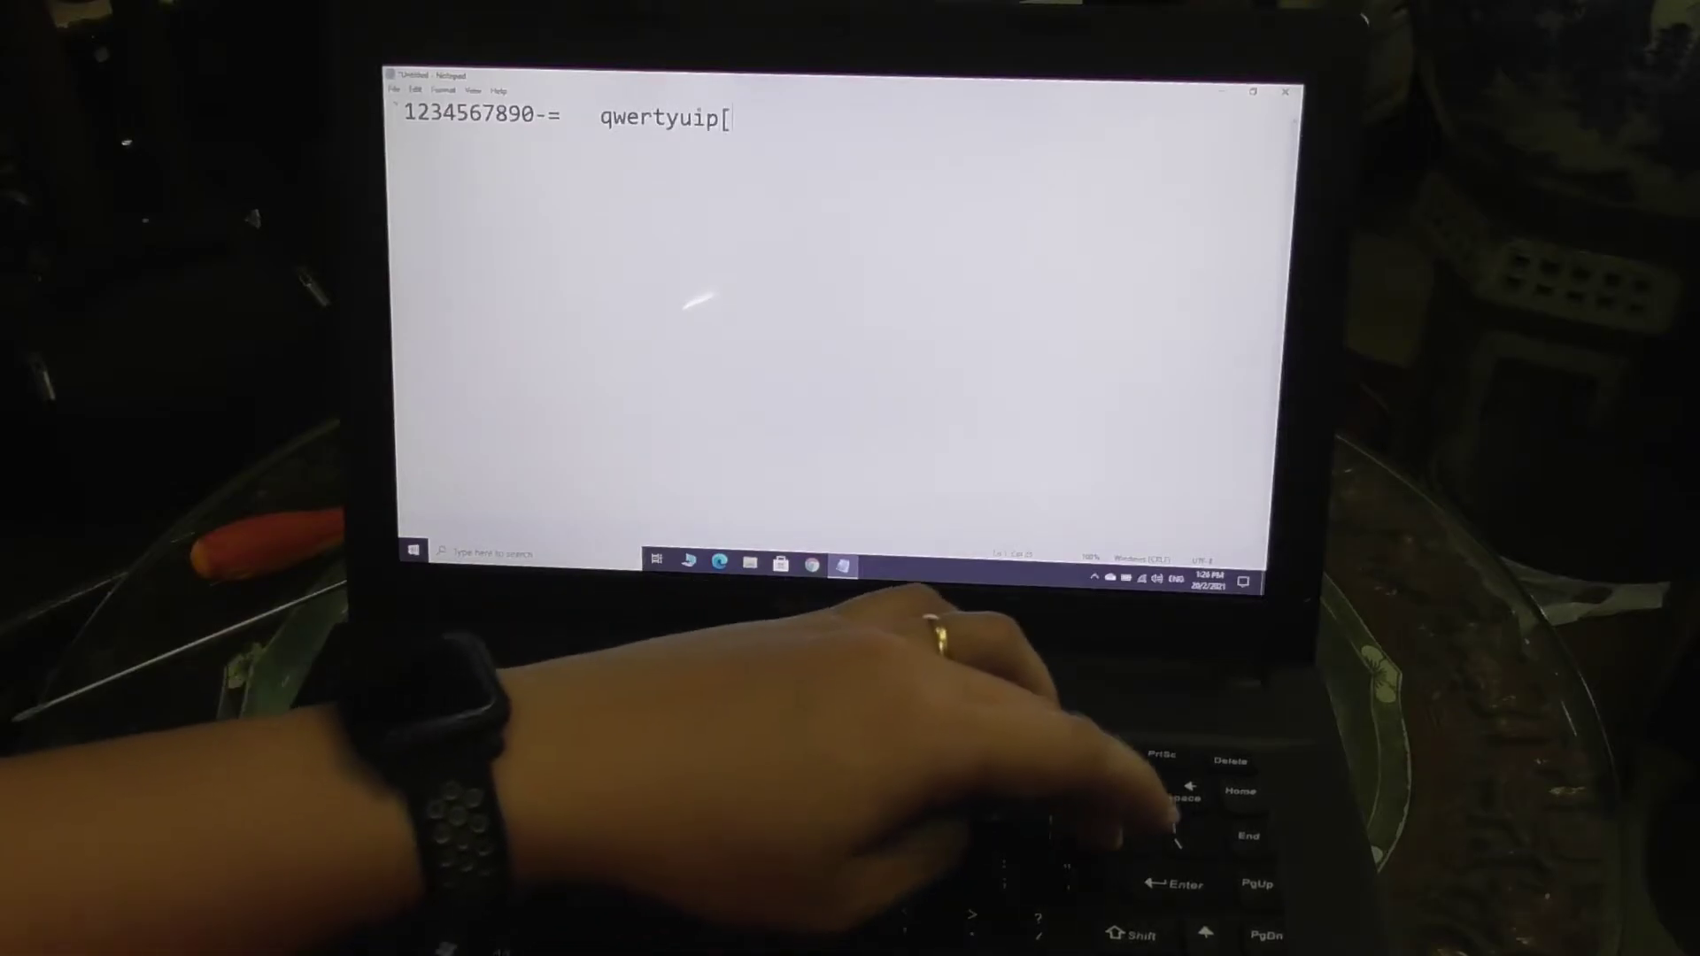
pyautogui.write(']\\')
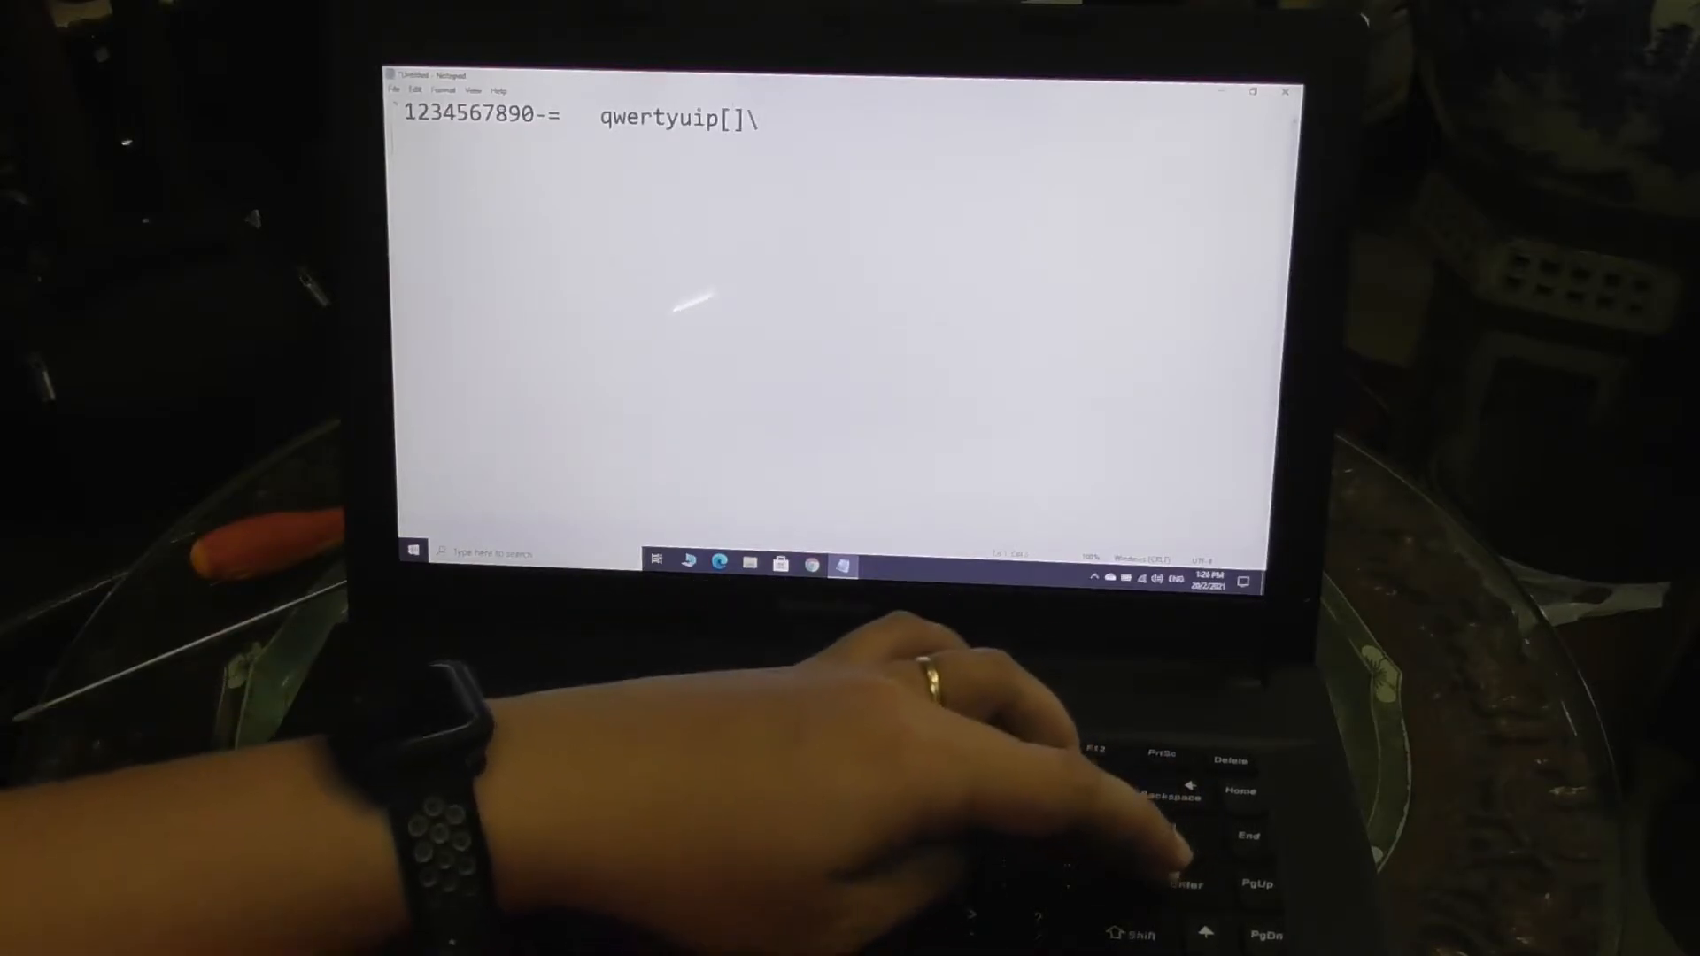
pyautogui.write("';lk")
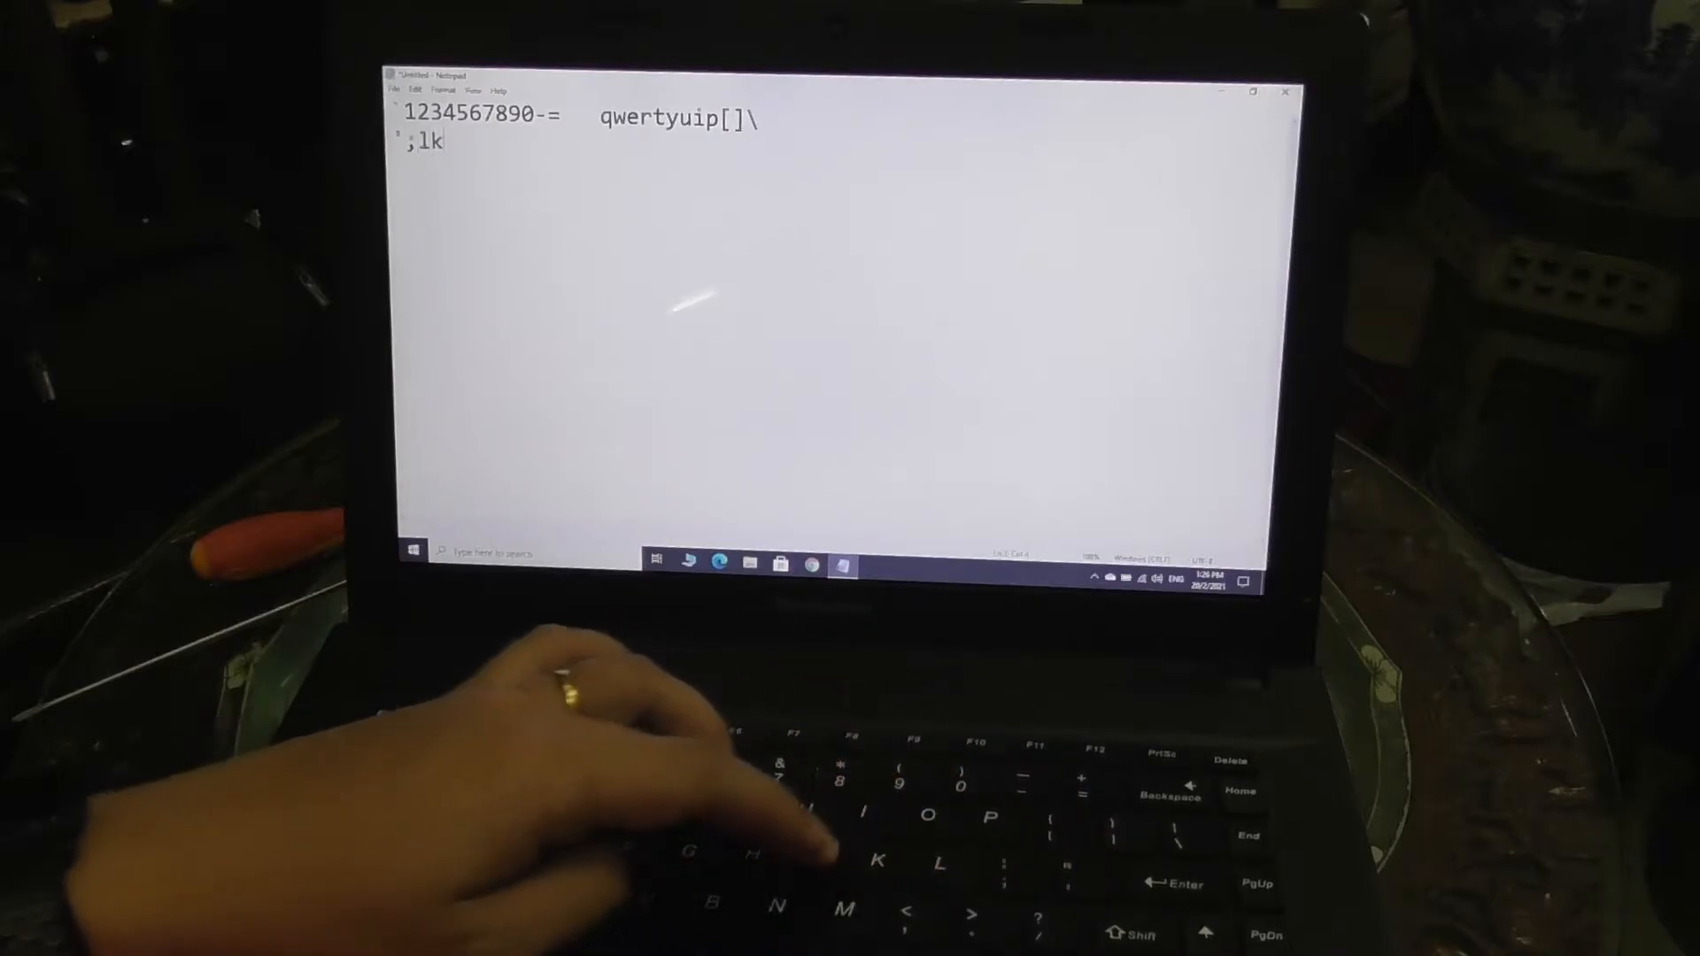
pyautogui.write('jhgfdsa')
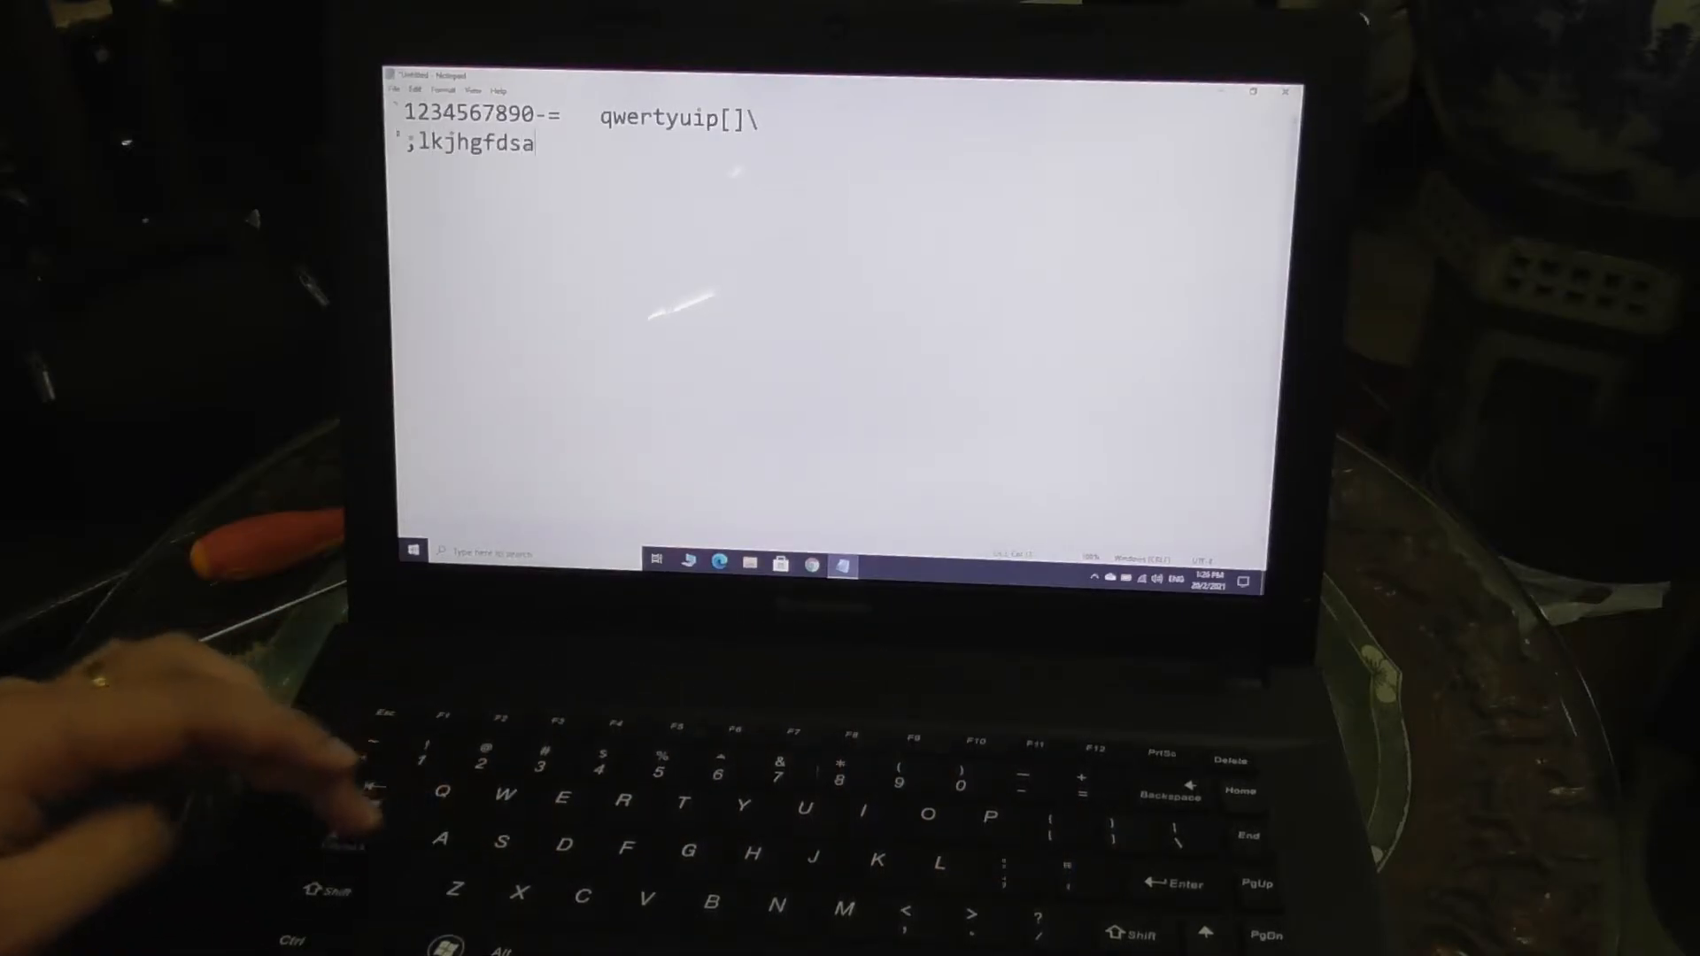
pyautogui.write('ZX')
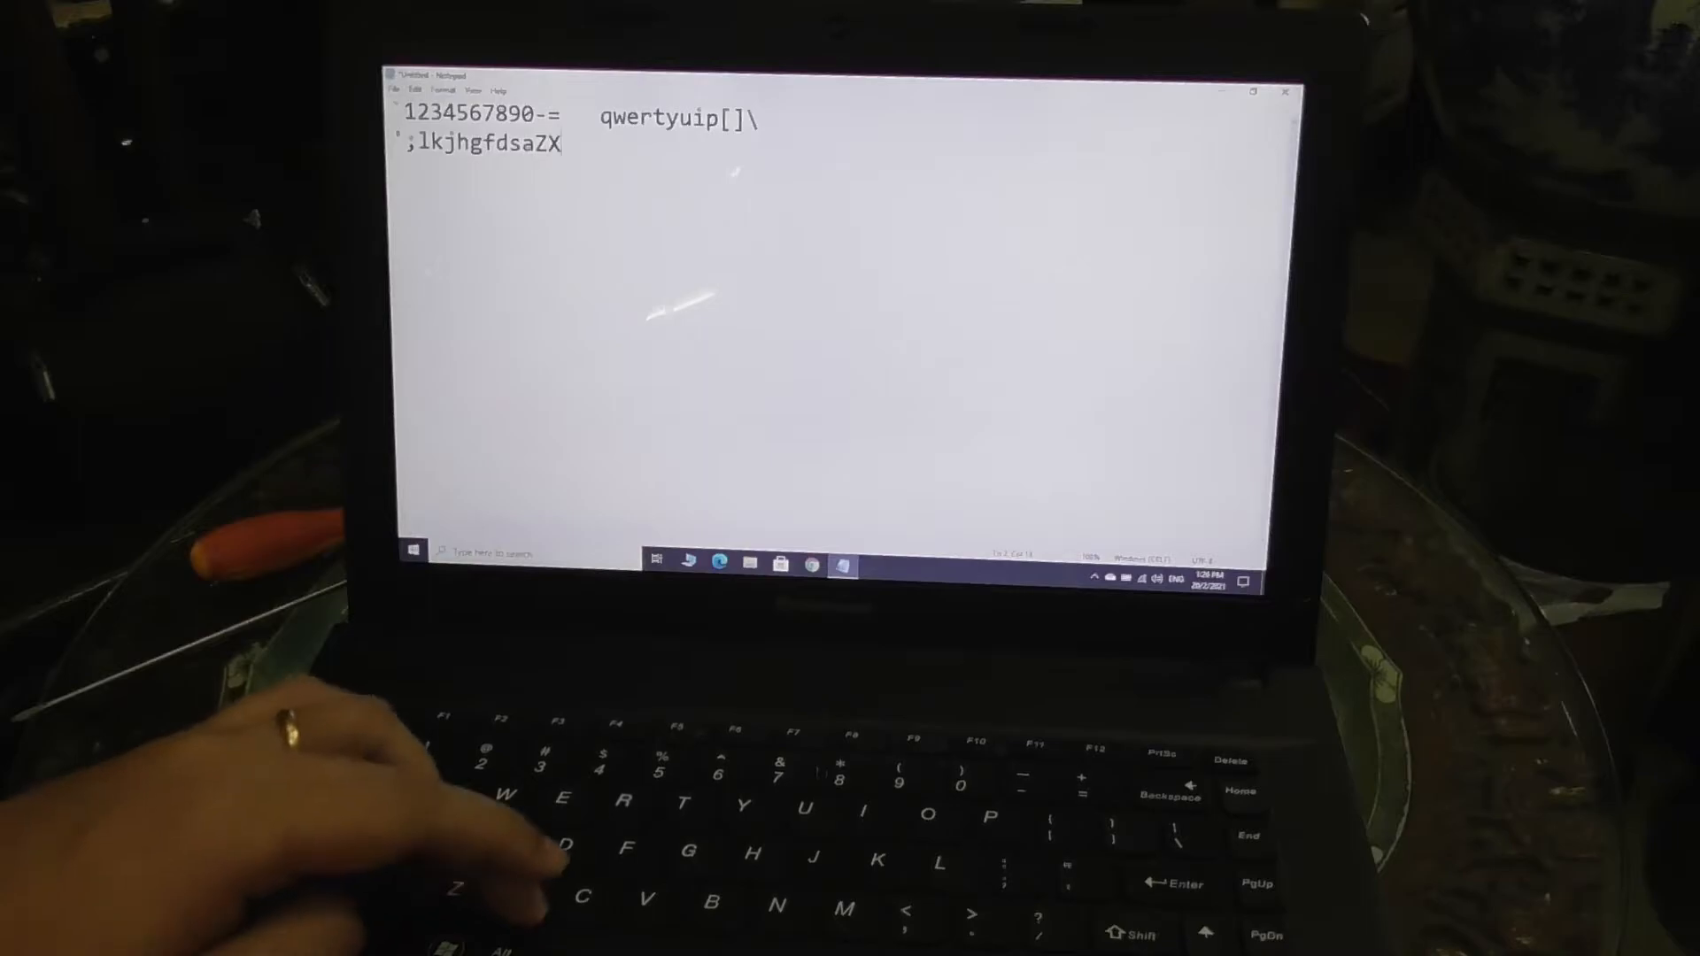
pyautogui.write('CV')
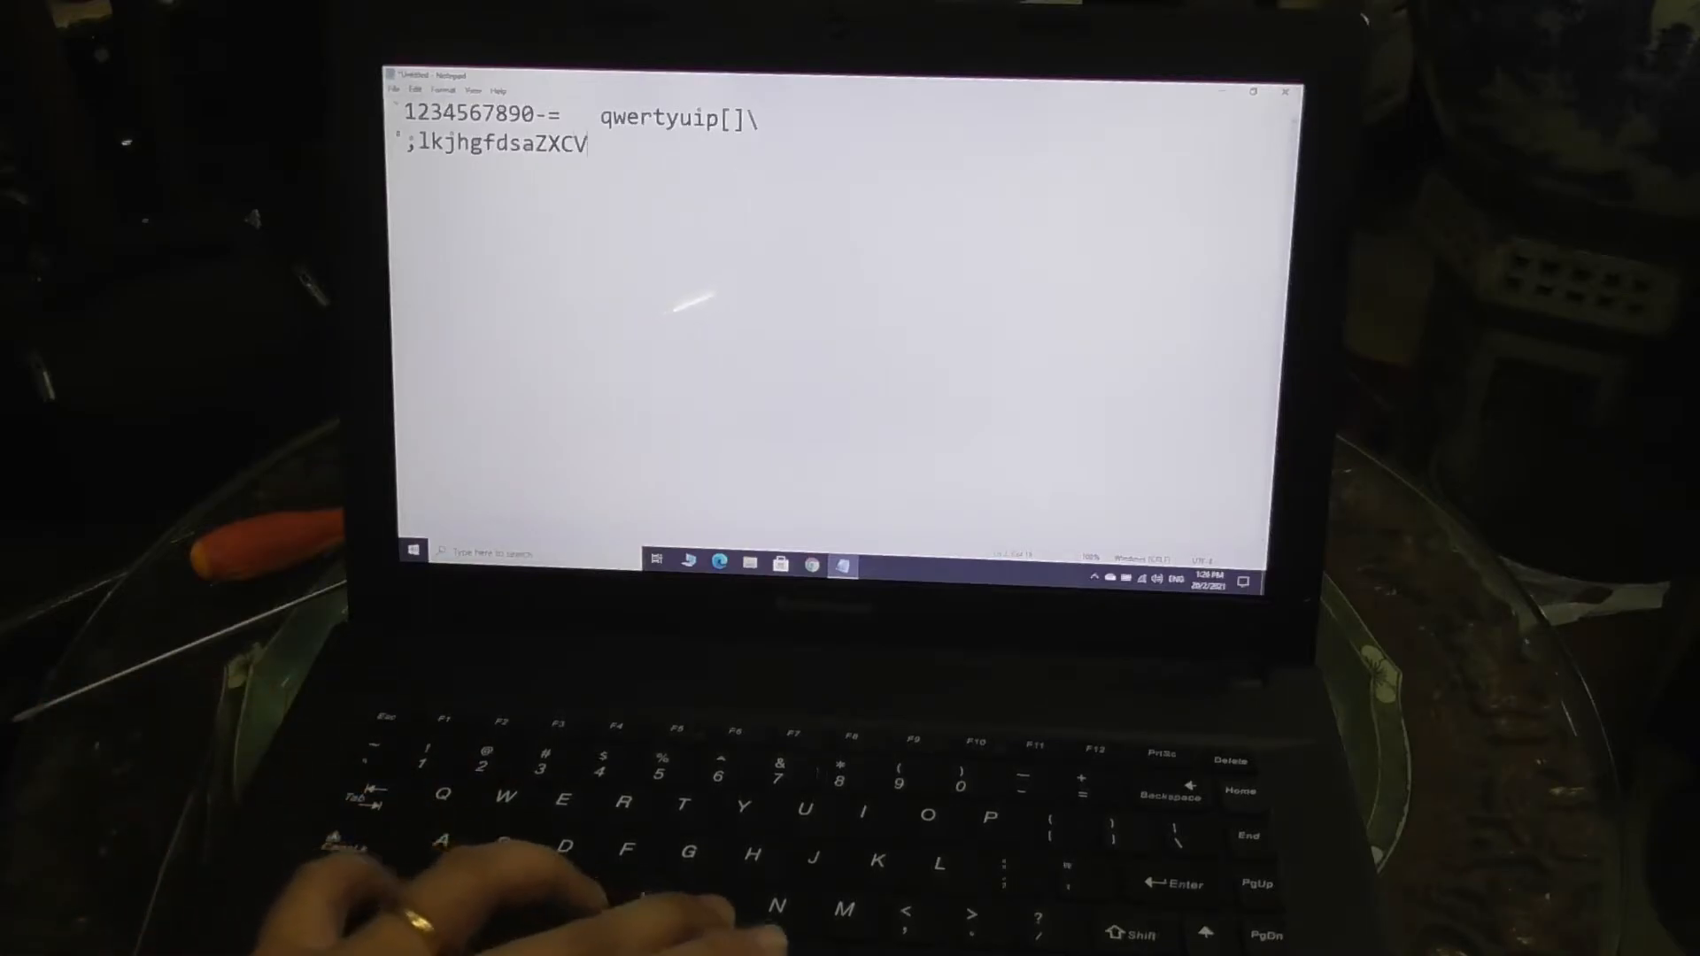
pyautogui.write('Bvb')
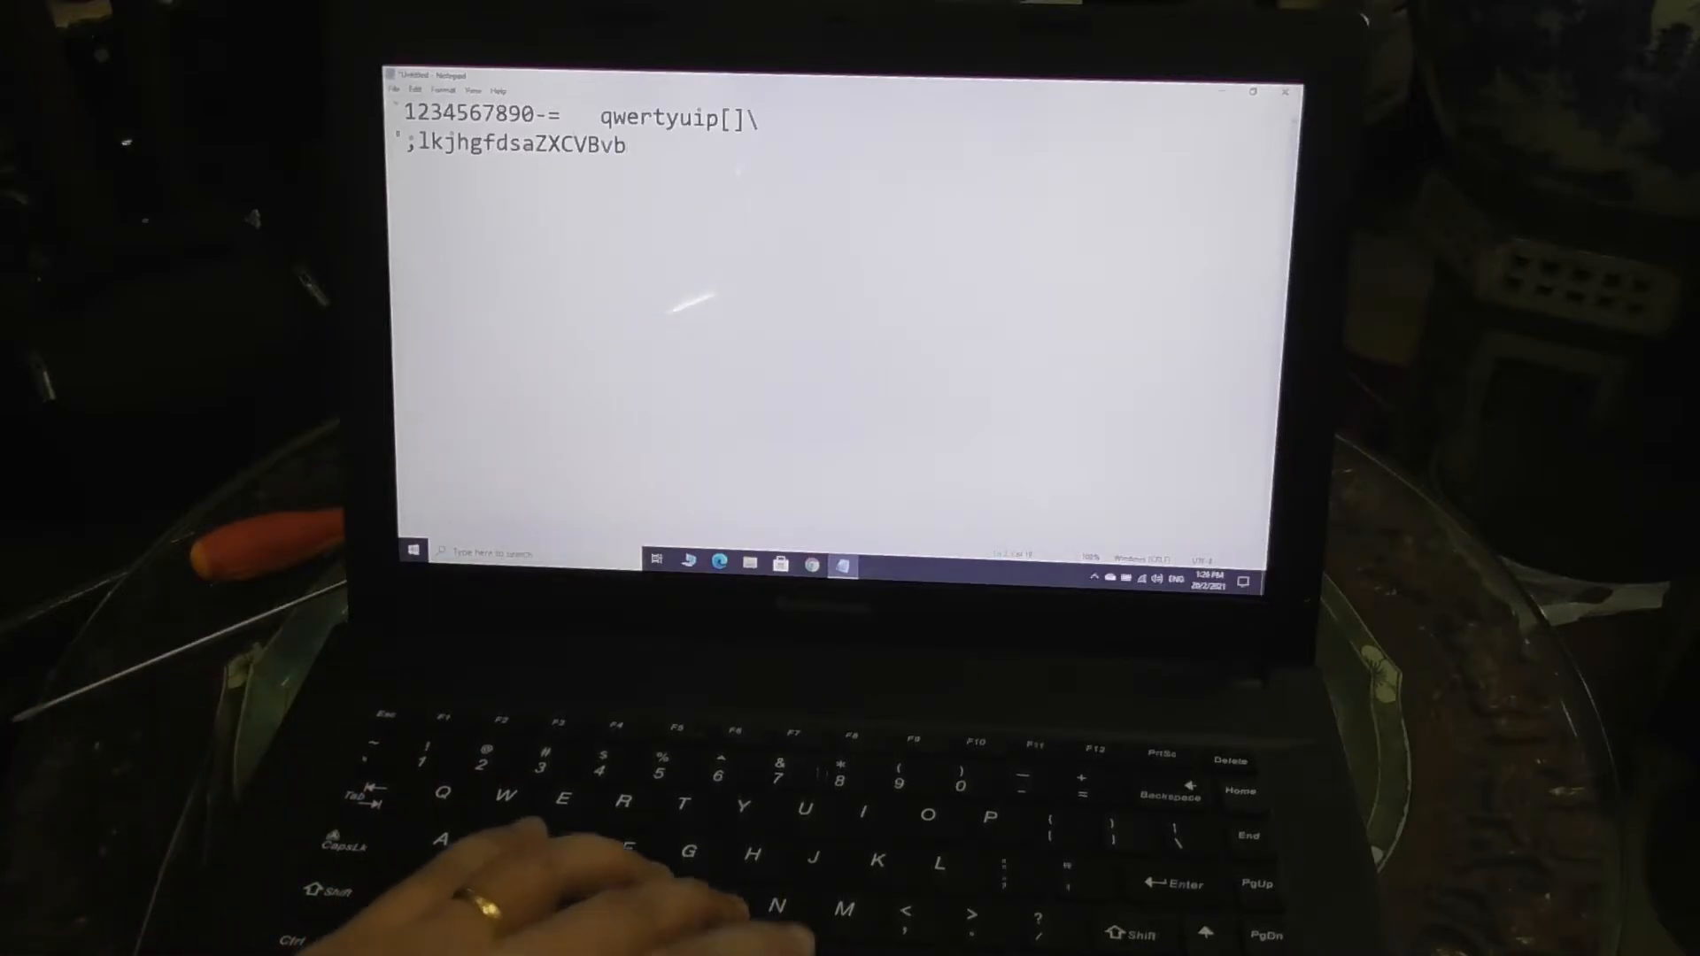
pyautogui.write('bbbnmm,,..///?')
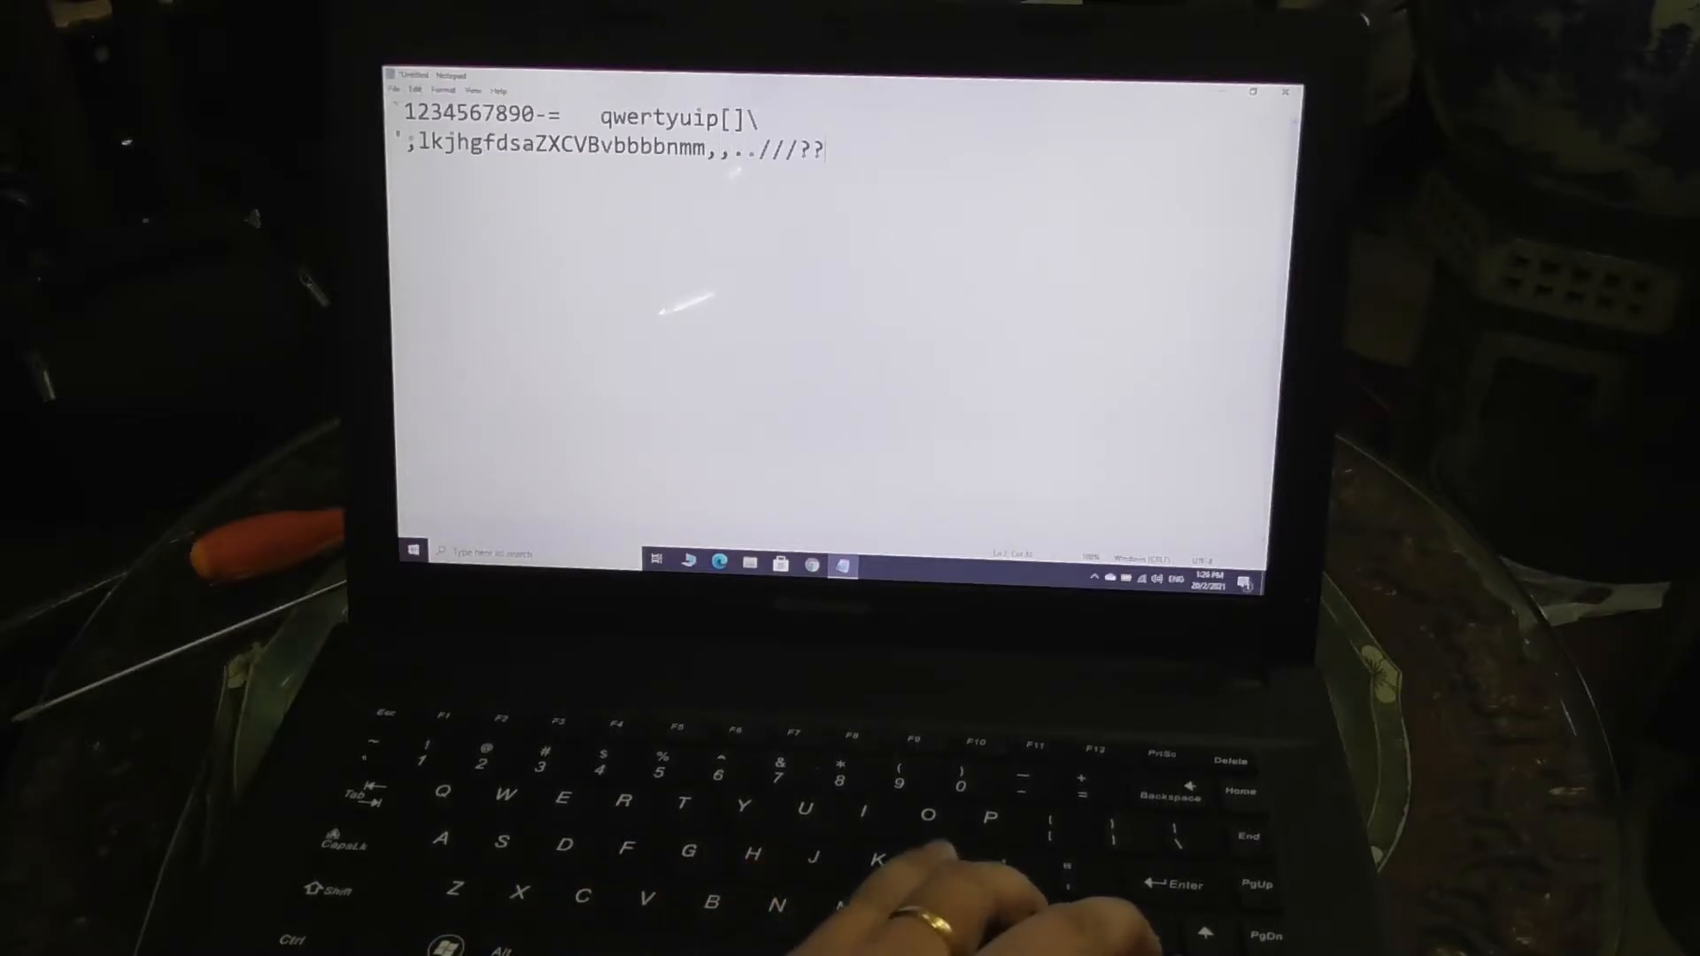
pyautogui.write('?')
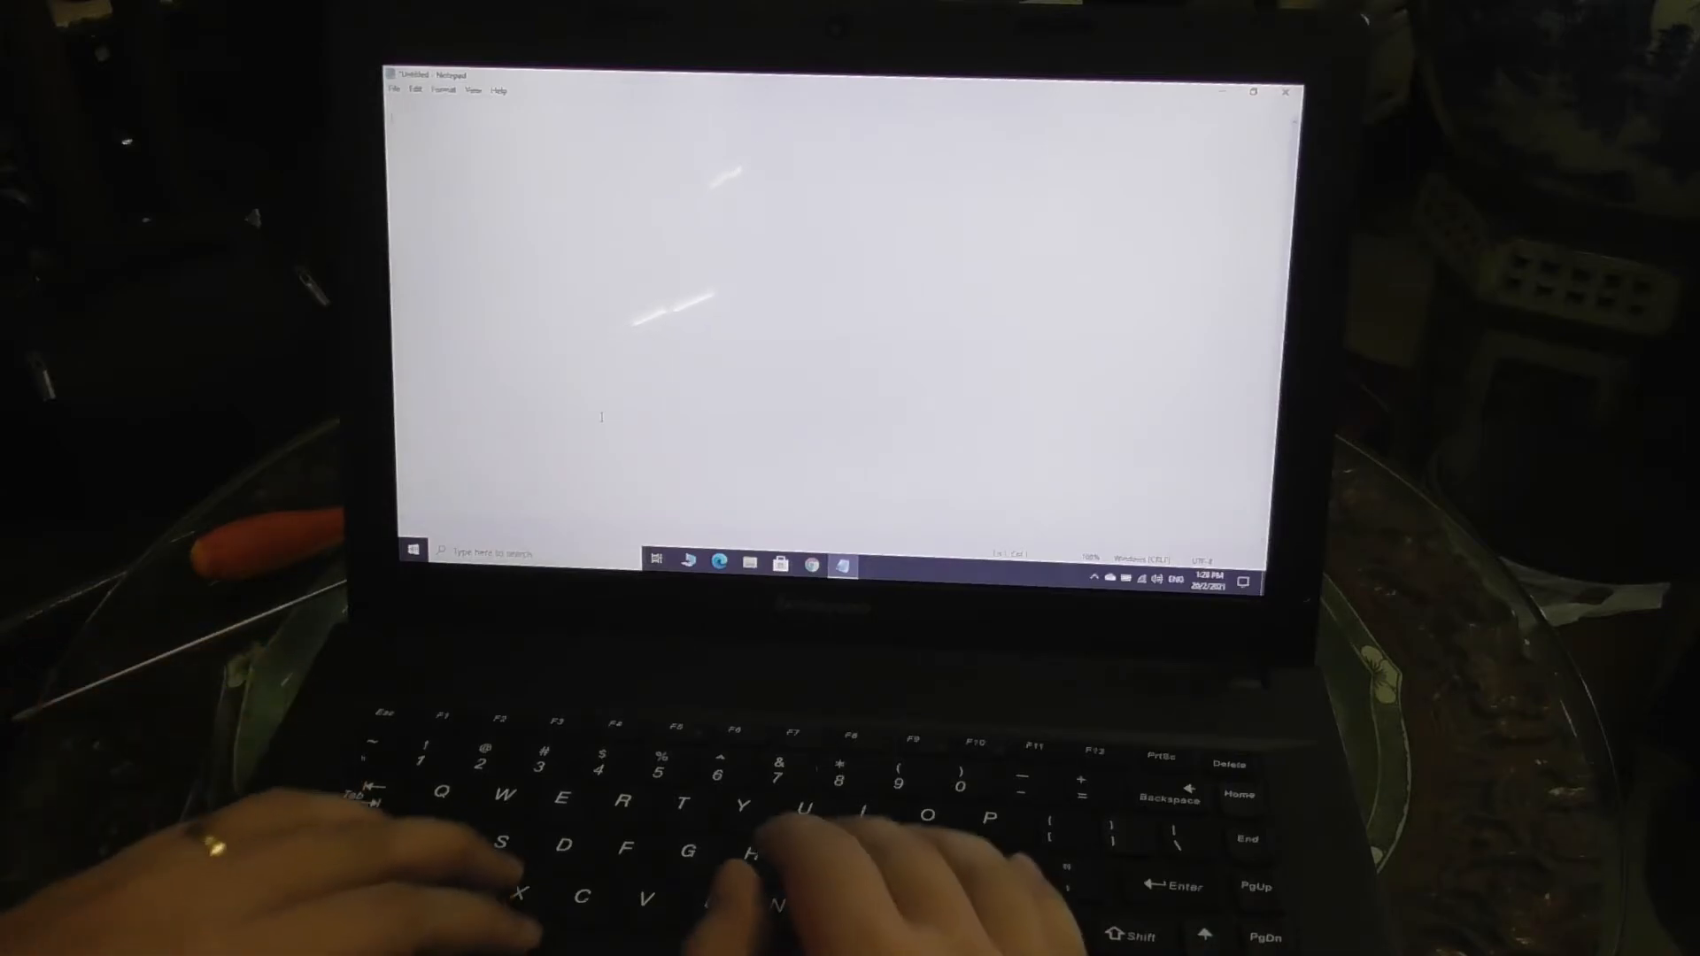
pyautogui.write('The keyboard is wo')
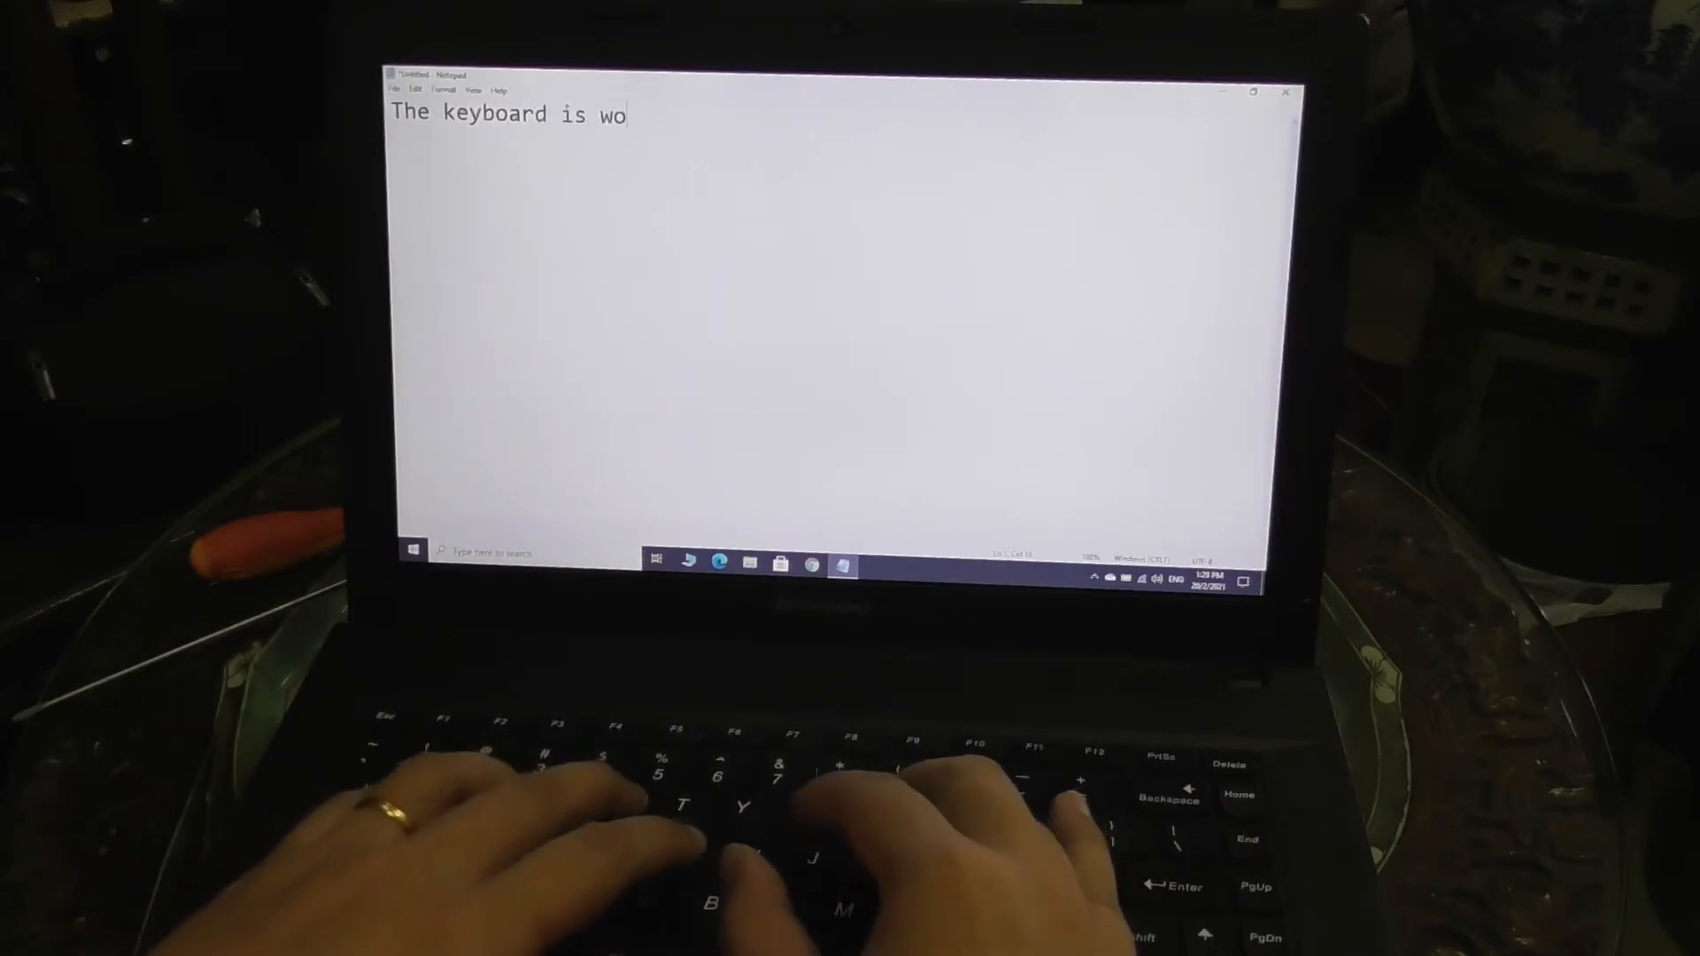
pyautogui.write('rking fine righ')
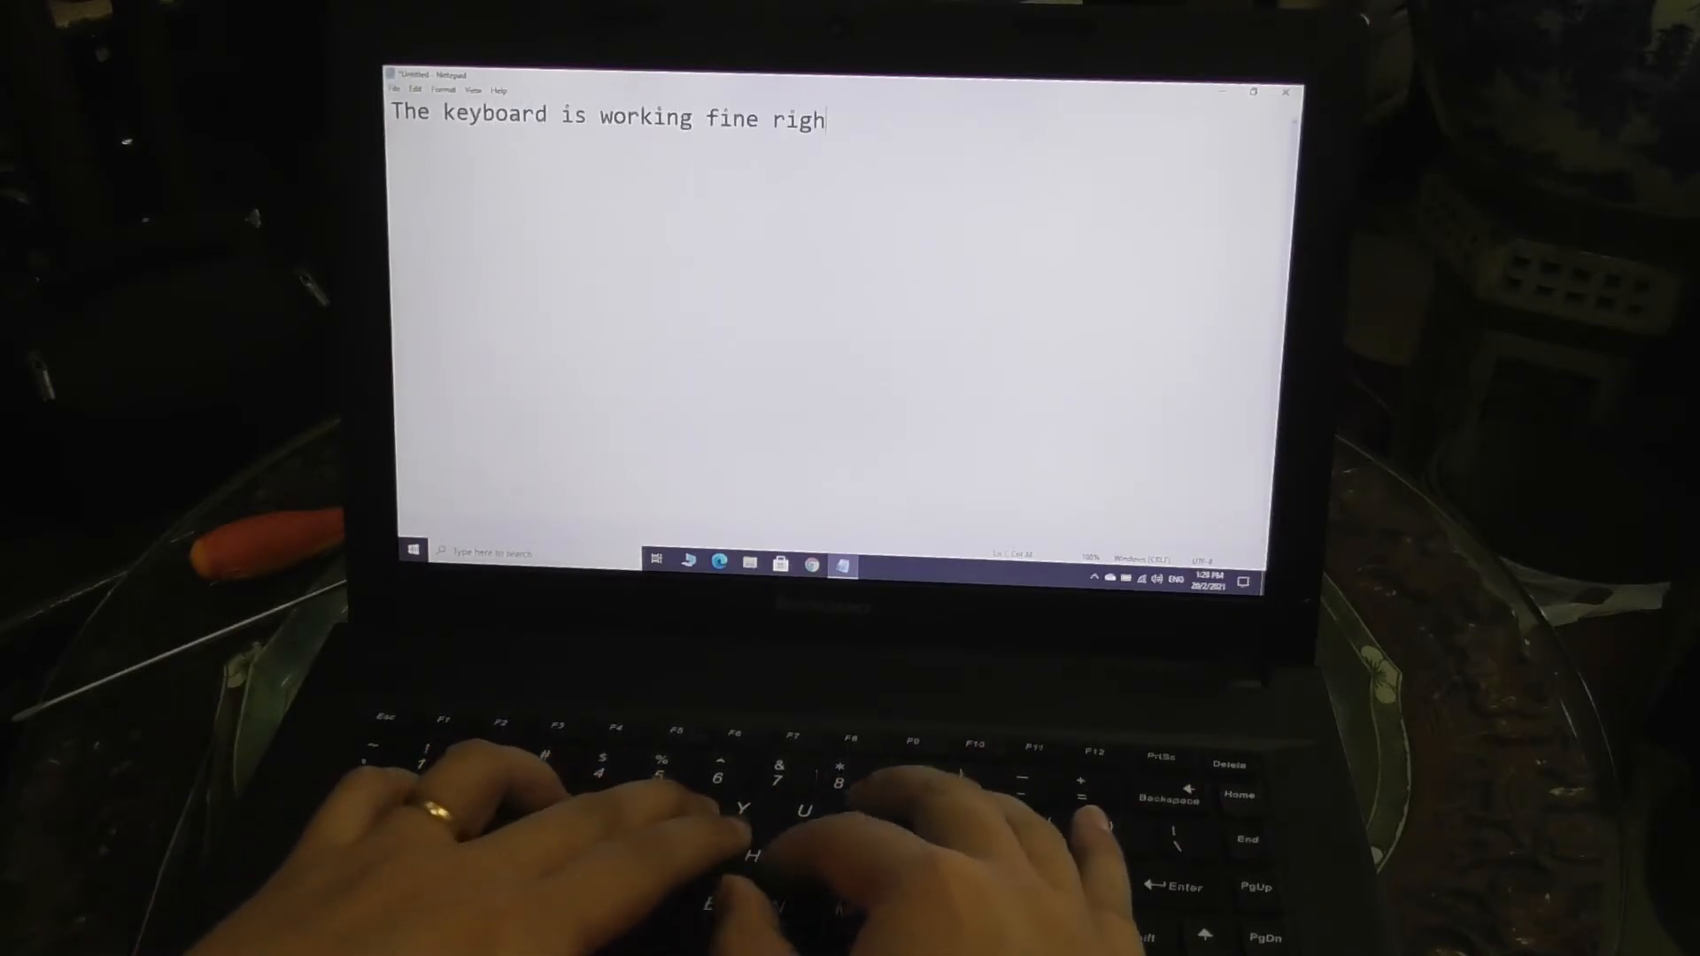
pyautogui.write('t now')
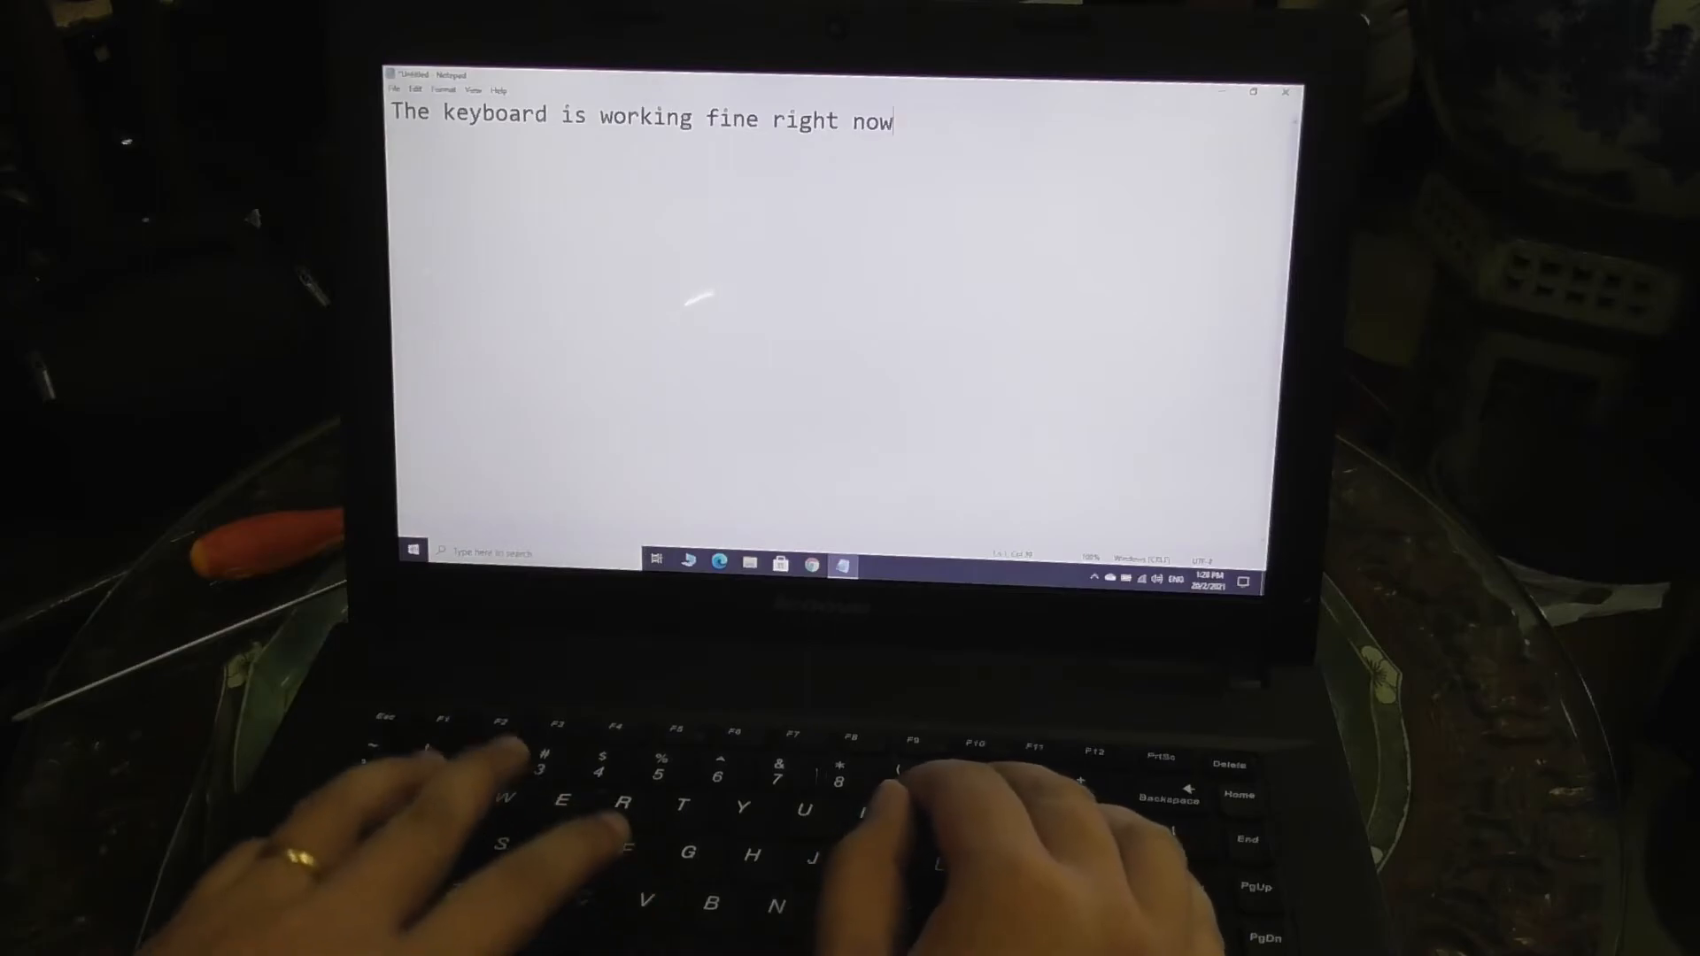
pyautogui.write('!!!')
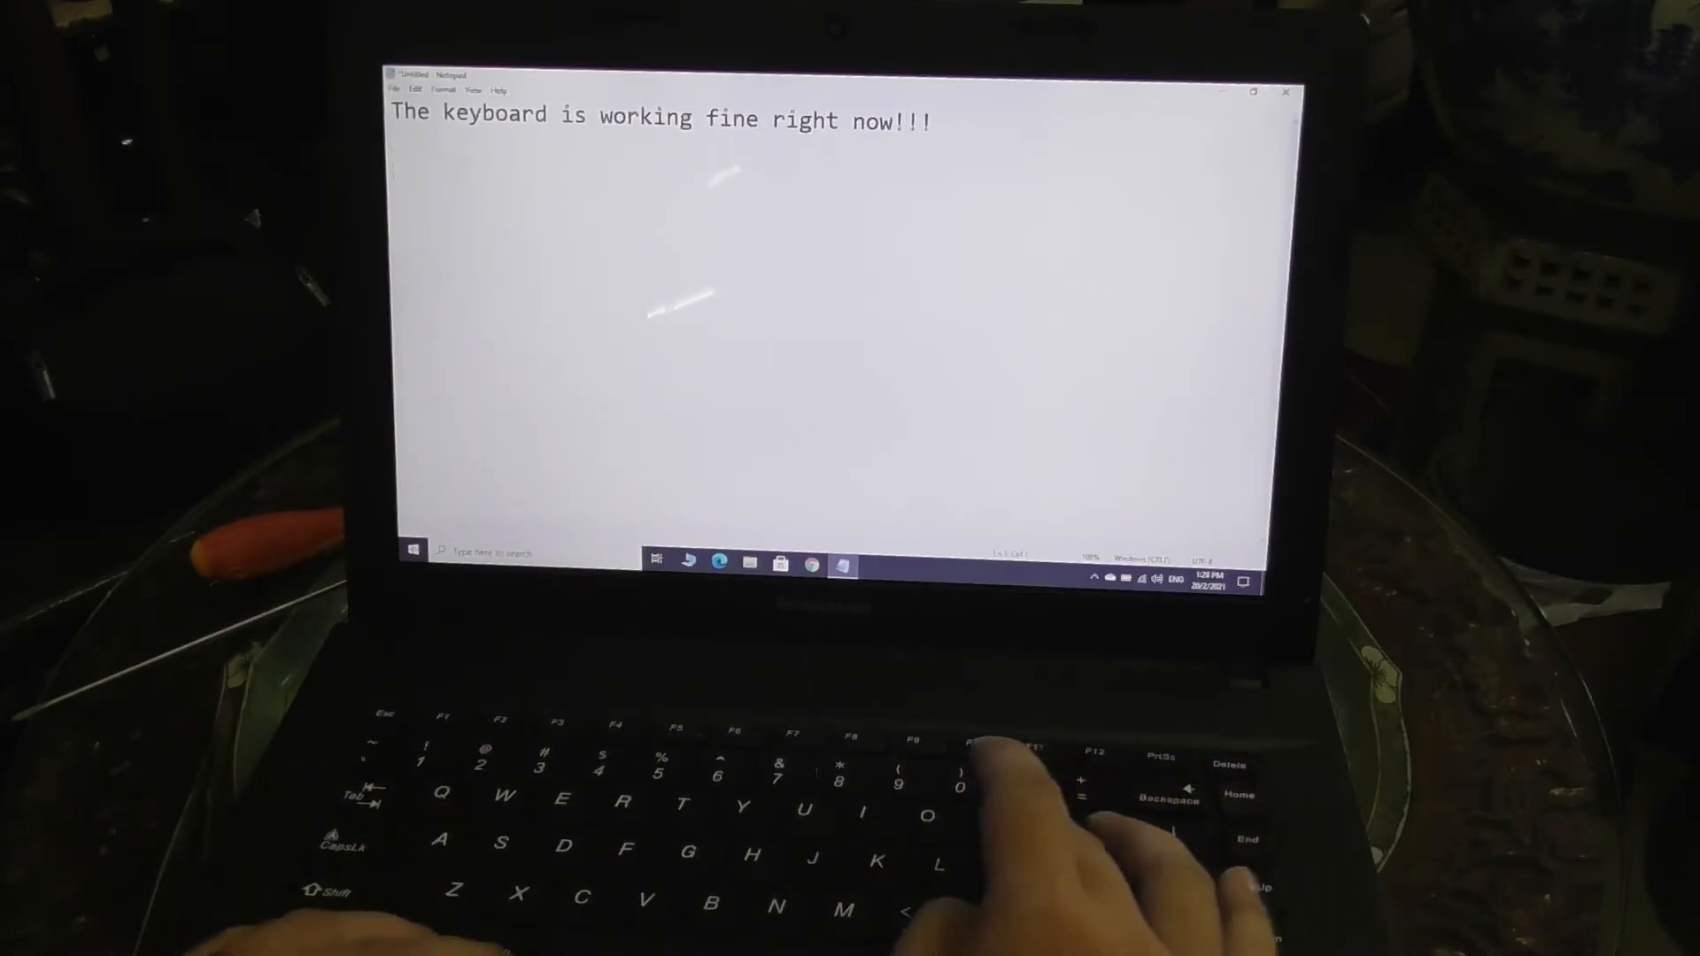